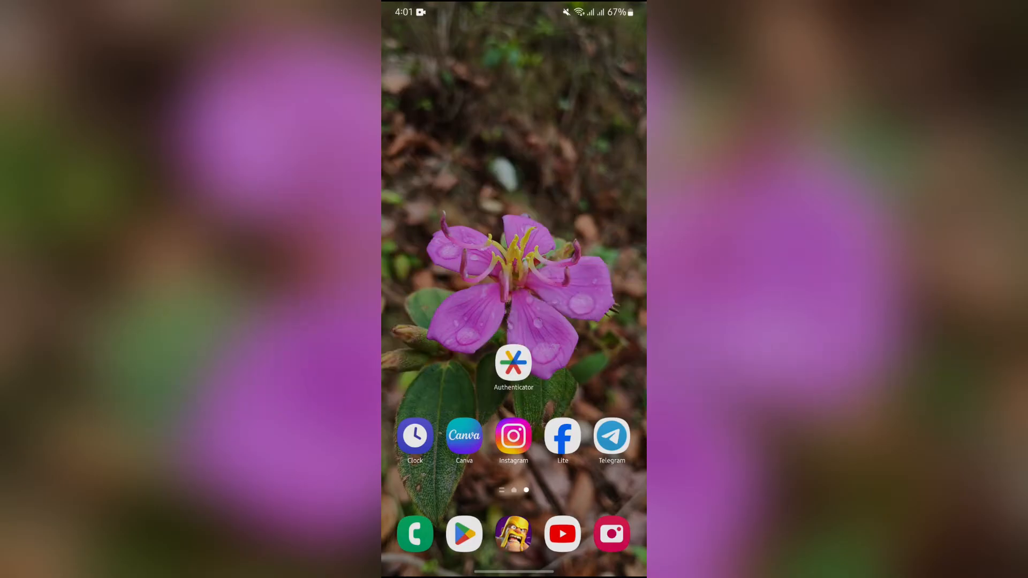
Launch Google Authenticator from the Android home screen to view the saved account codes.
click(513, 364)
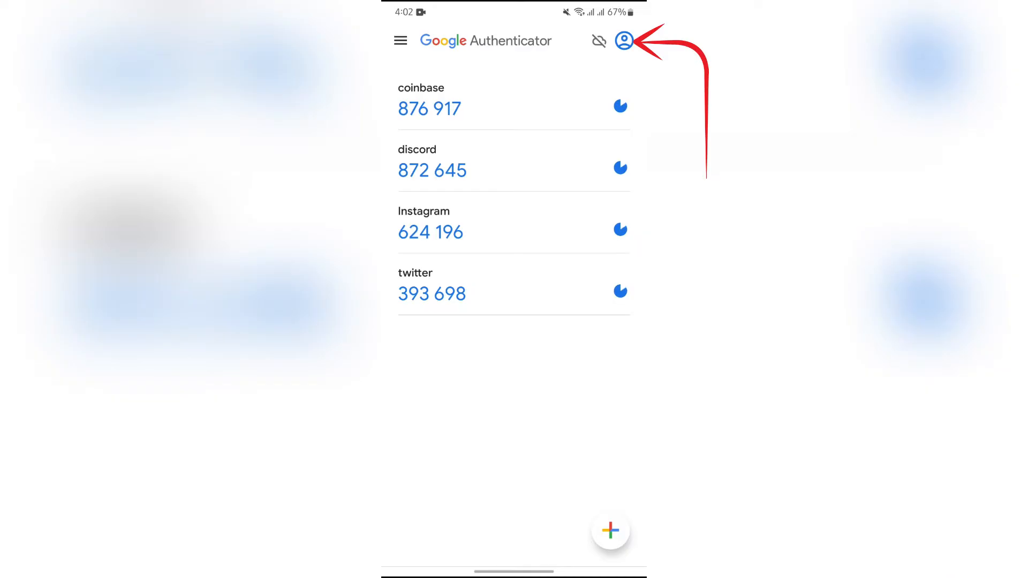
click(623, 41)
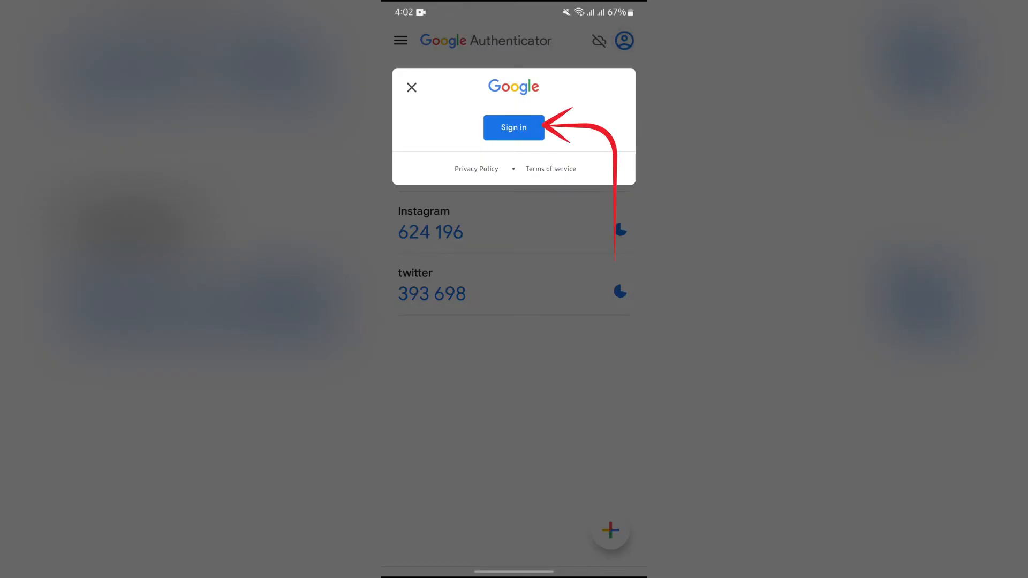
click(514, 128)
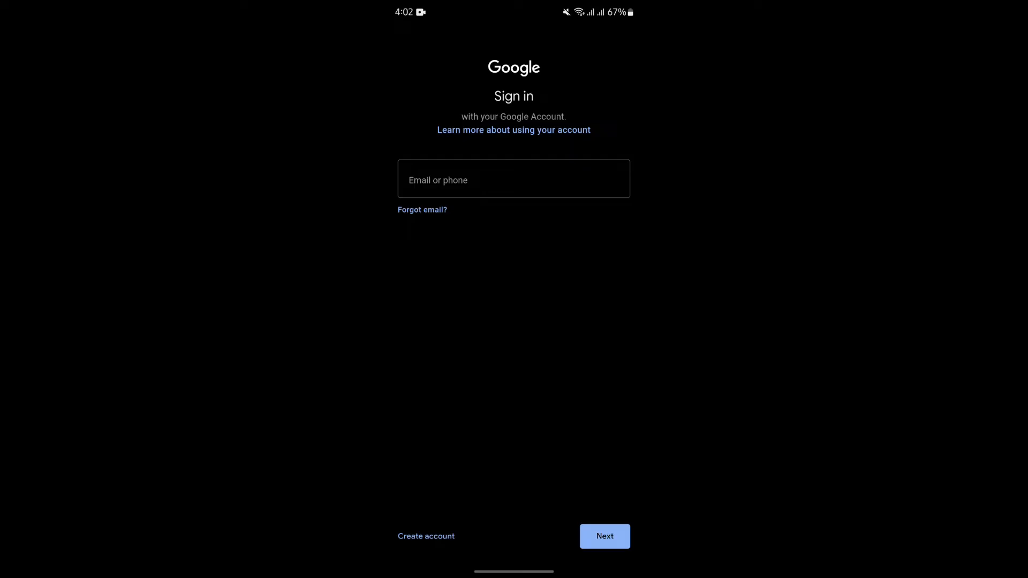
click(513, 179)
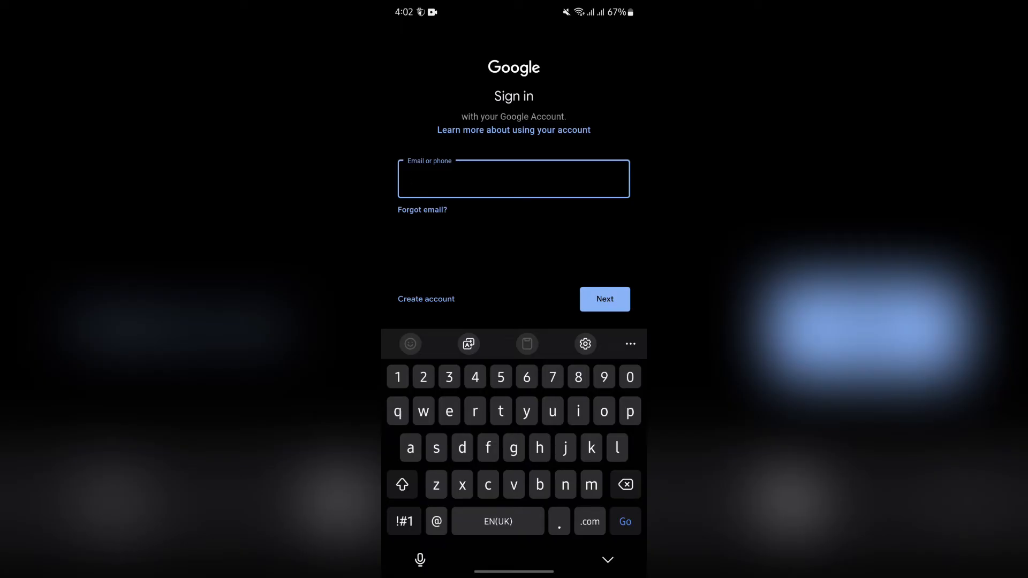
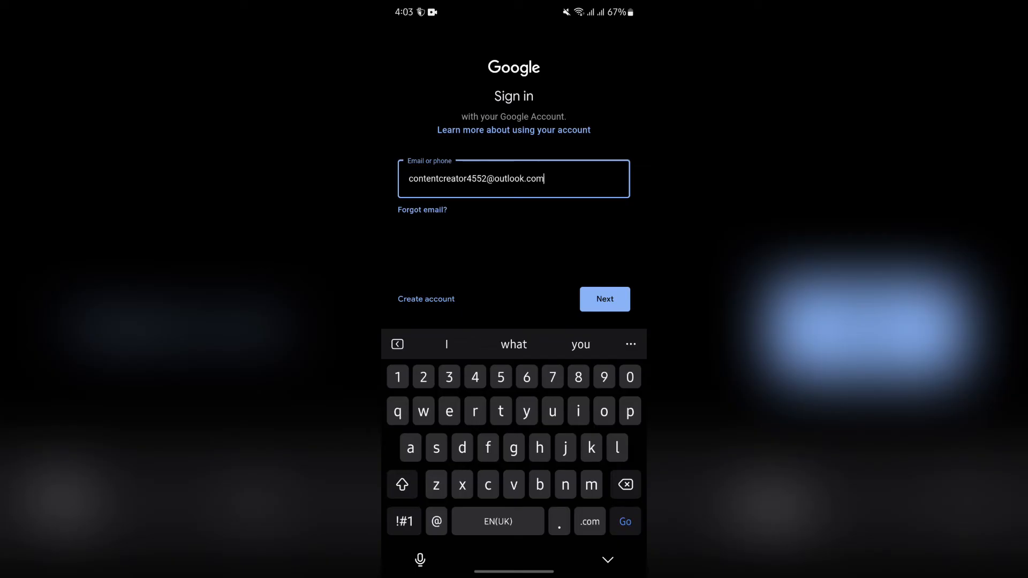
click(604, 299)
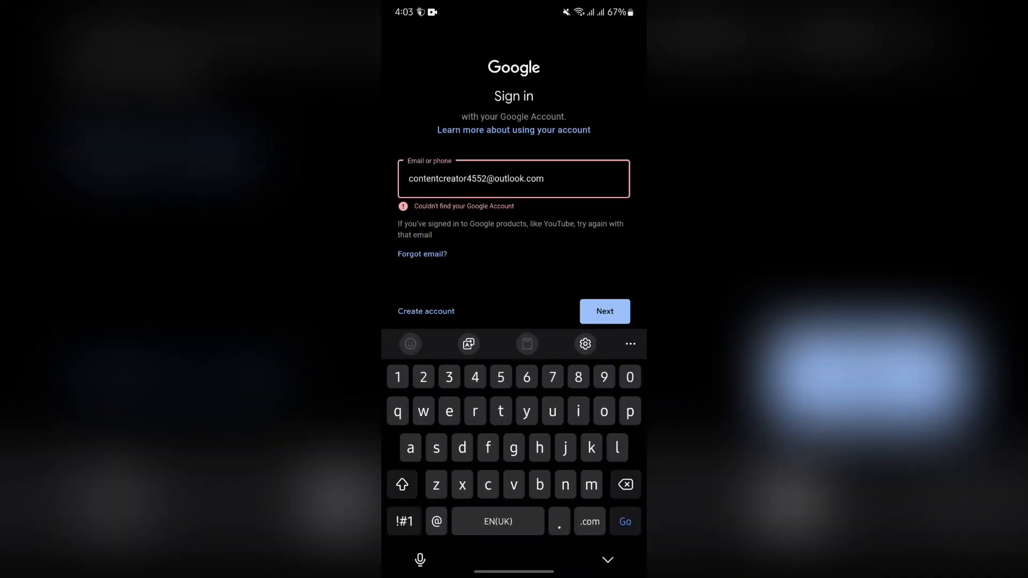